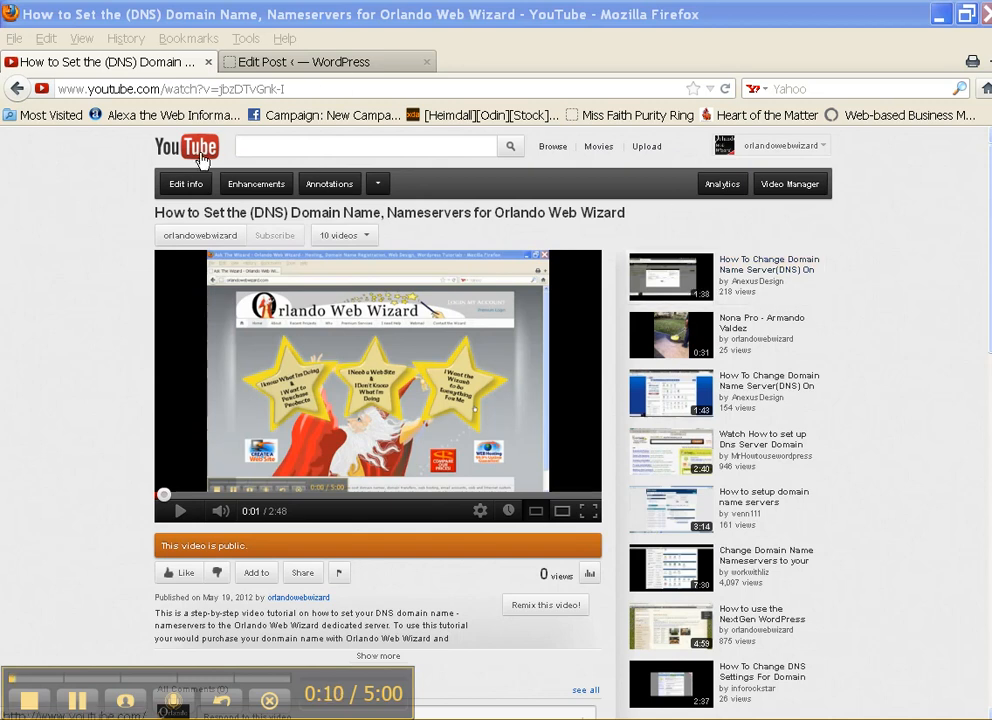
- Bring up the Share panel's Embed code for the DNS nameservers tutorial video
left_click(364, 146)
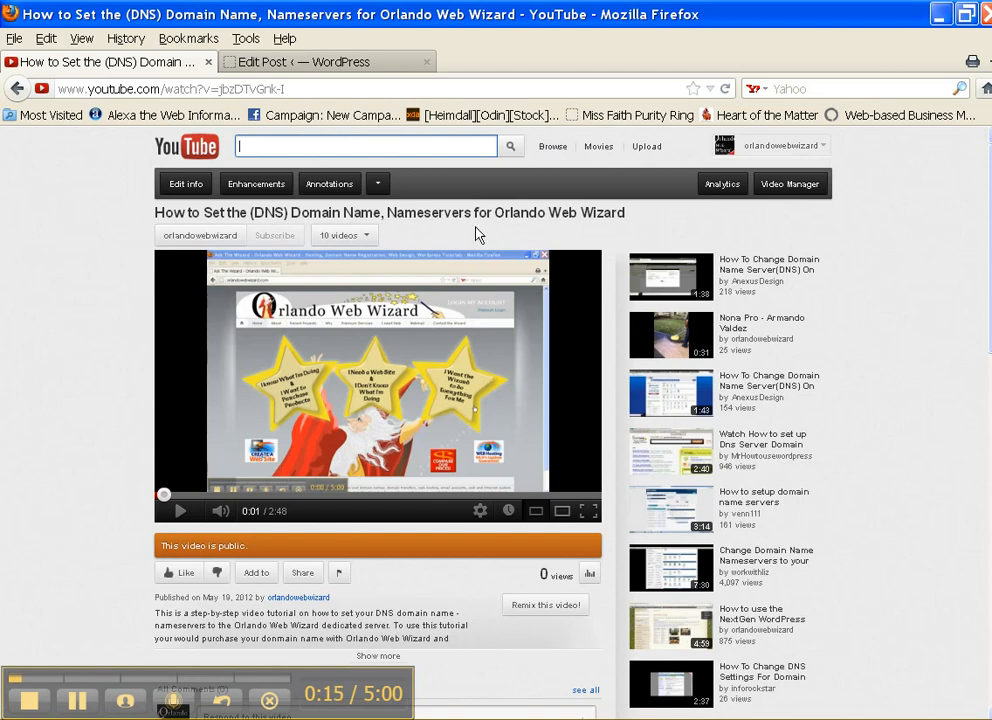
mouse_move(302, 578)
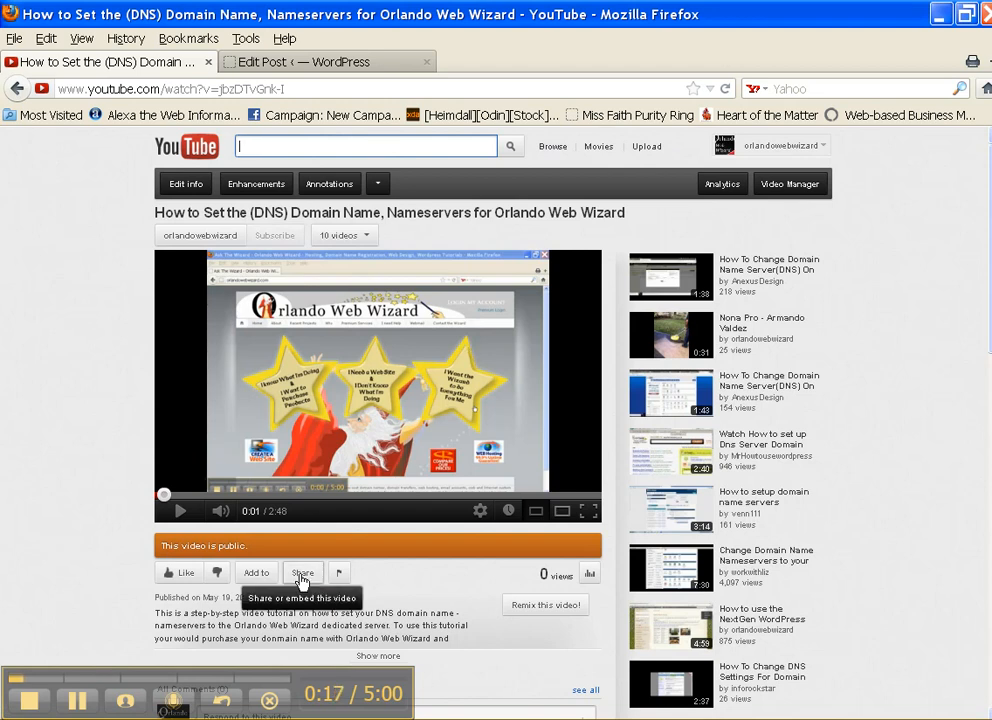
left_click(302, 572)
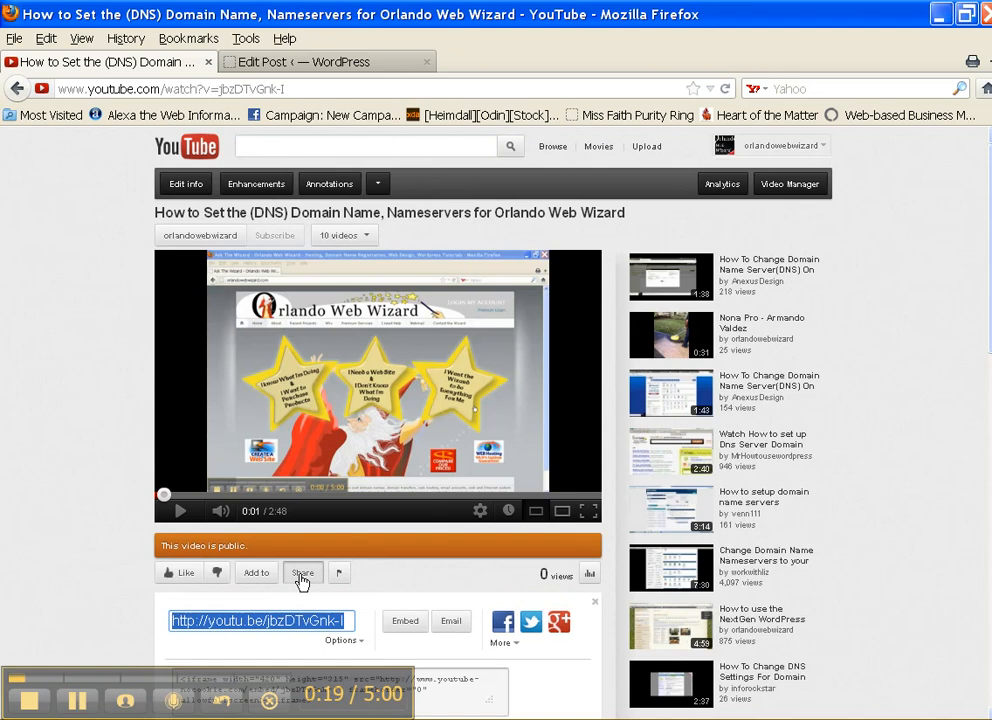
scroll("down", 3)
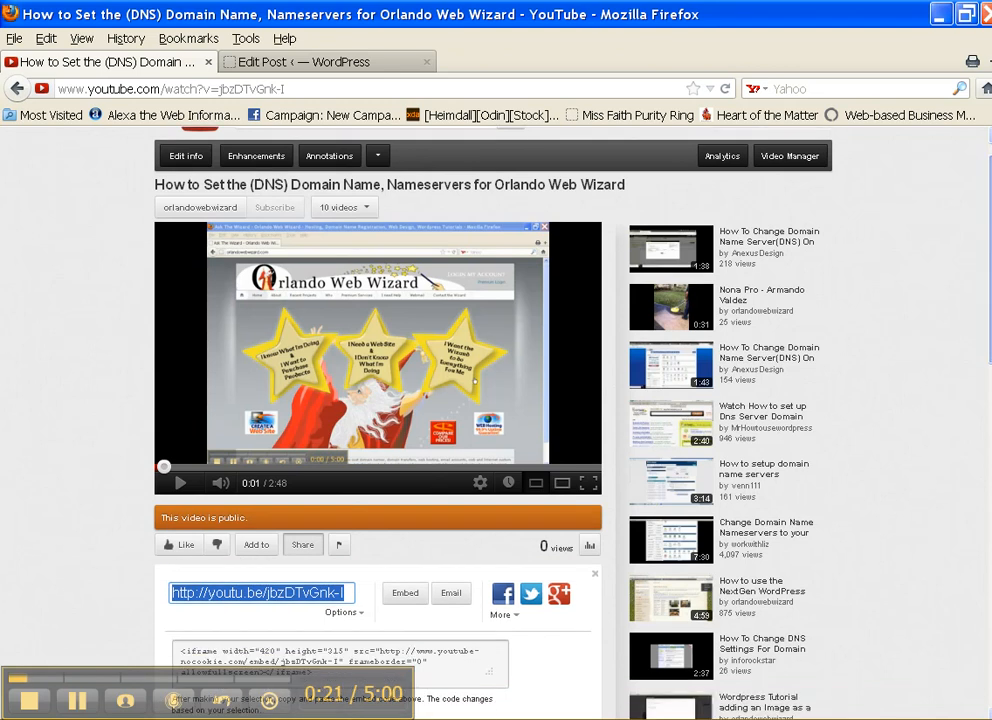
scroll("down", 3)
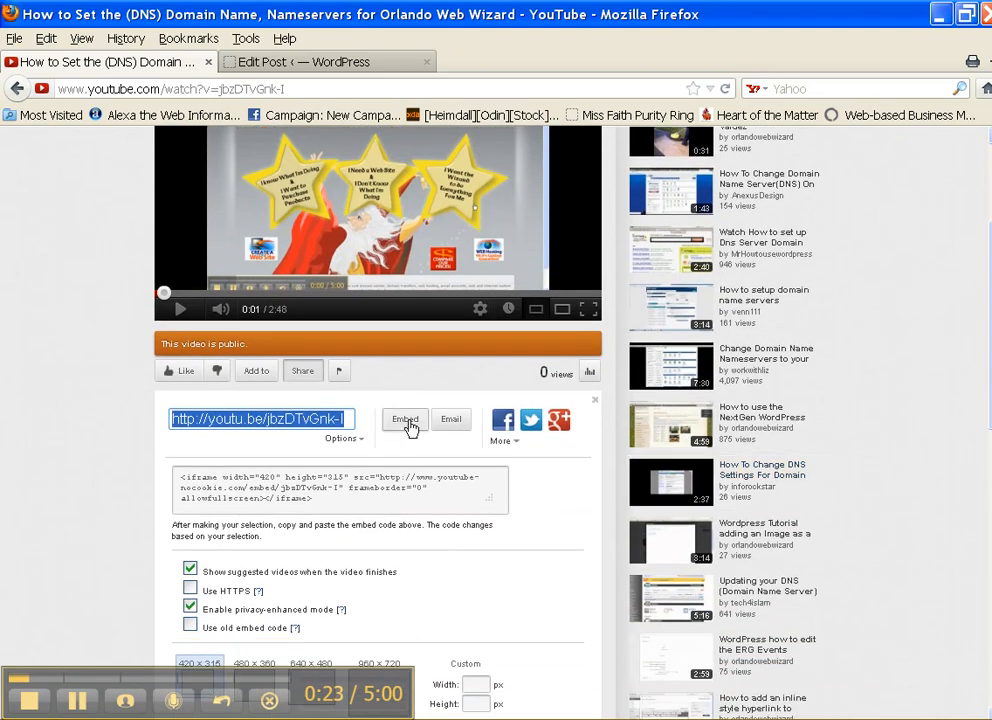
left_click(404, 420)
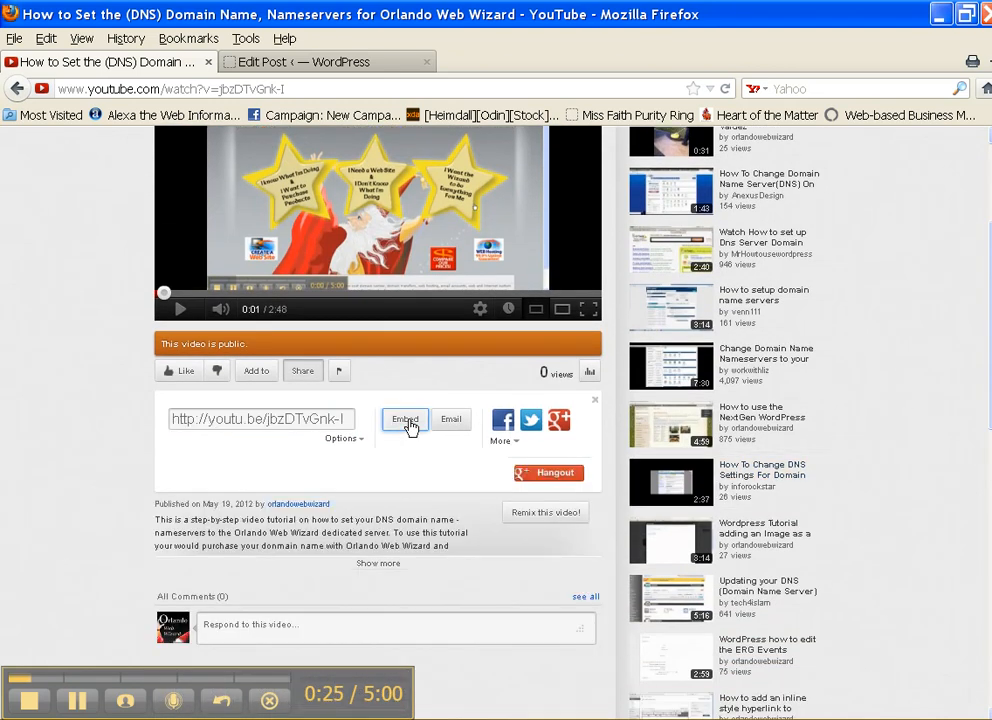
left_click(404, 420)
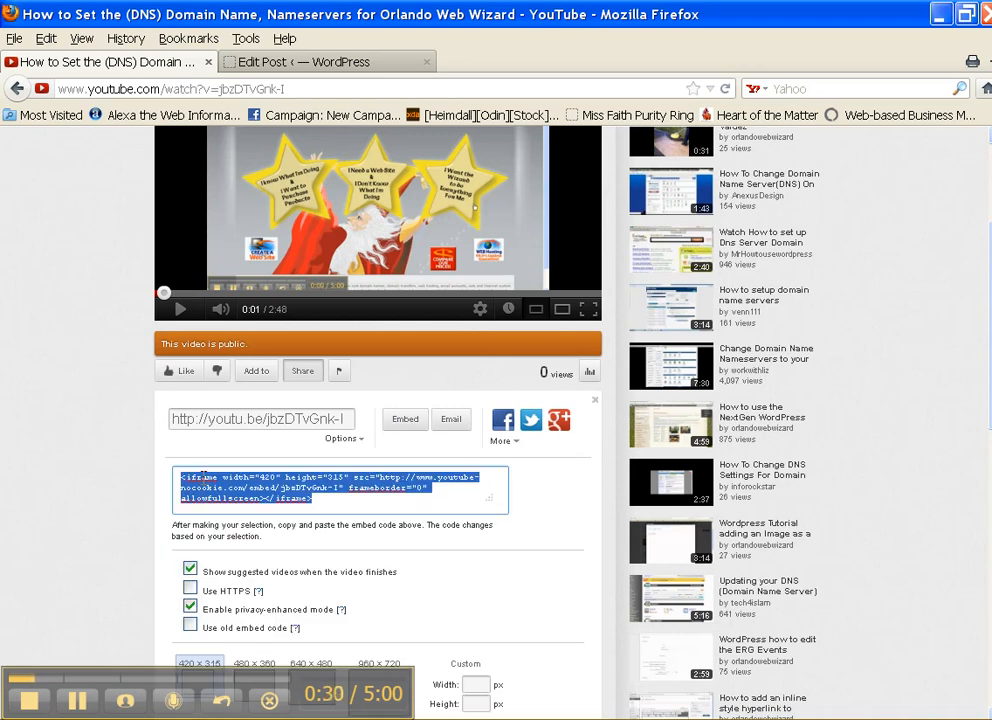
- Choose the 420×315 embed size for the iframe code
scroll("down", 3)
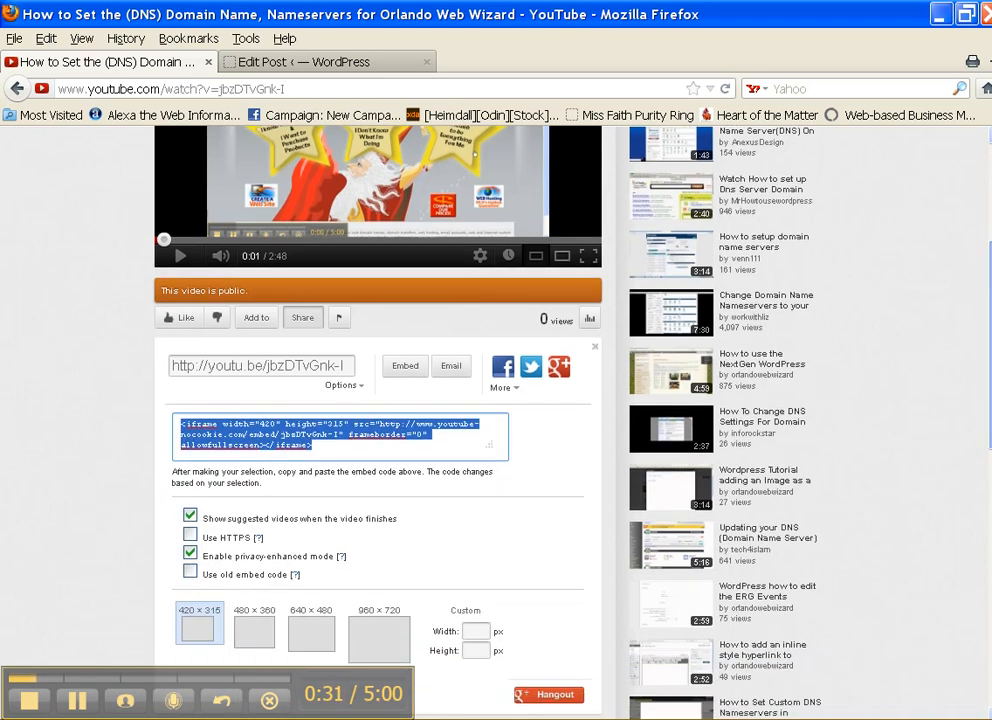
scroll("down", 3)
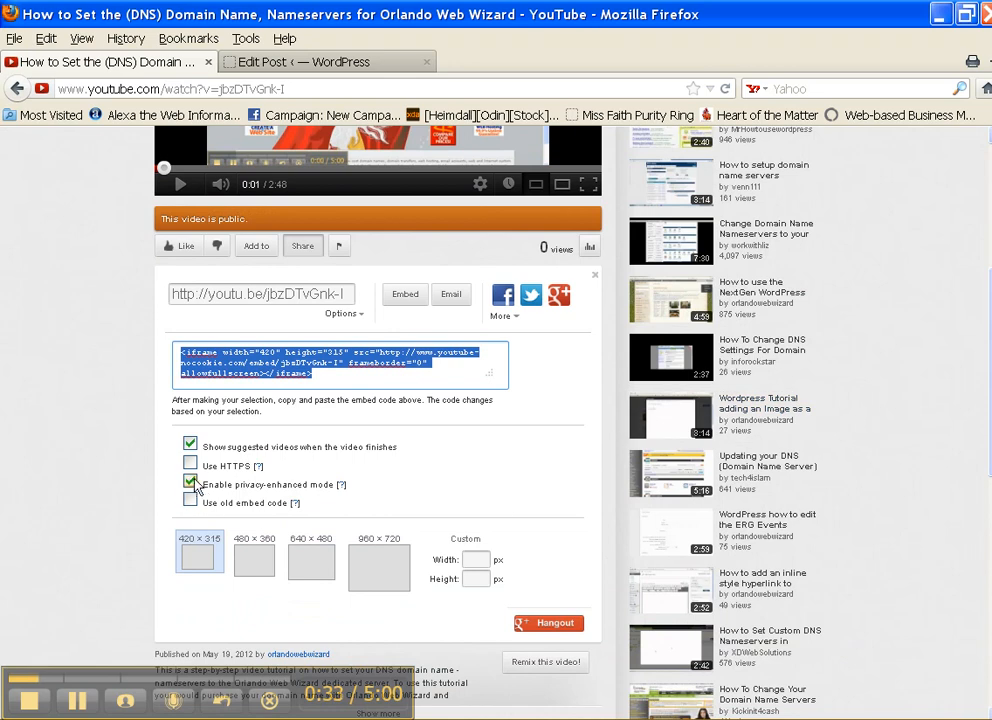
left_click(190, 484)
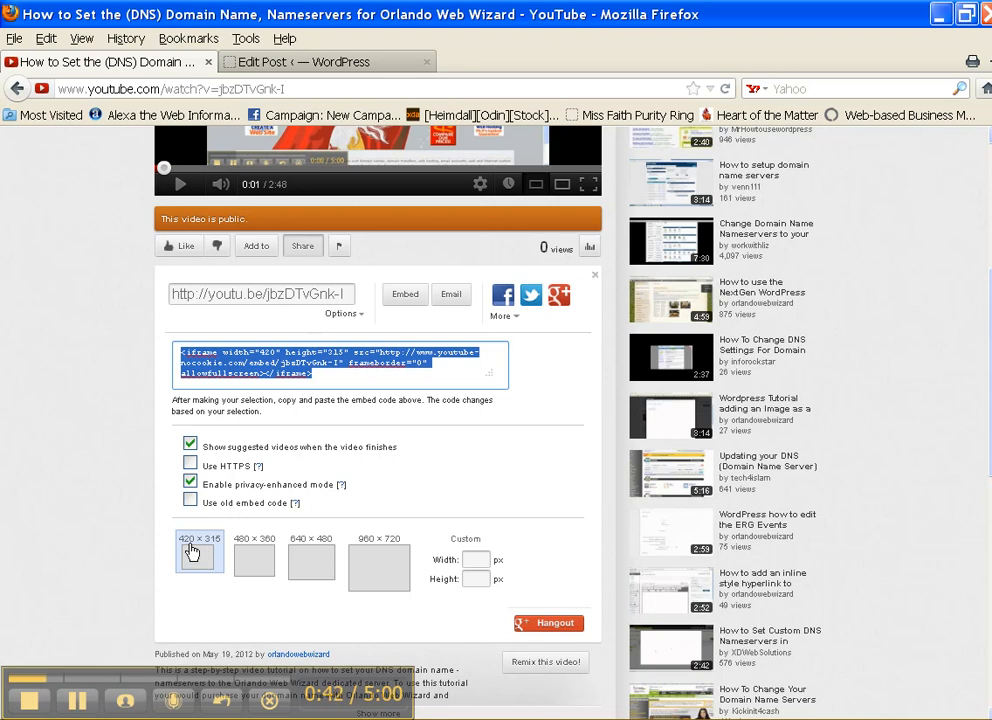
mouse_move(194, 524)
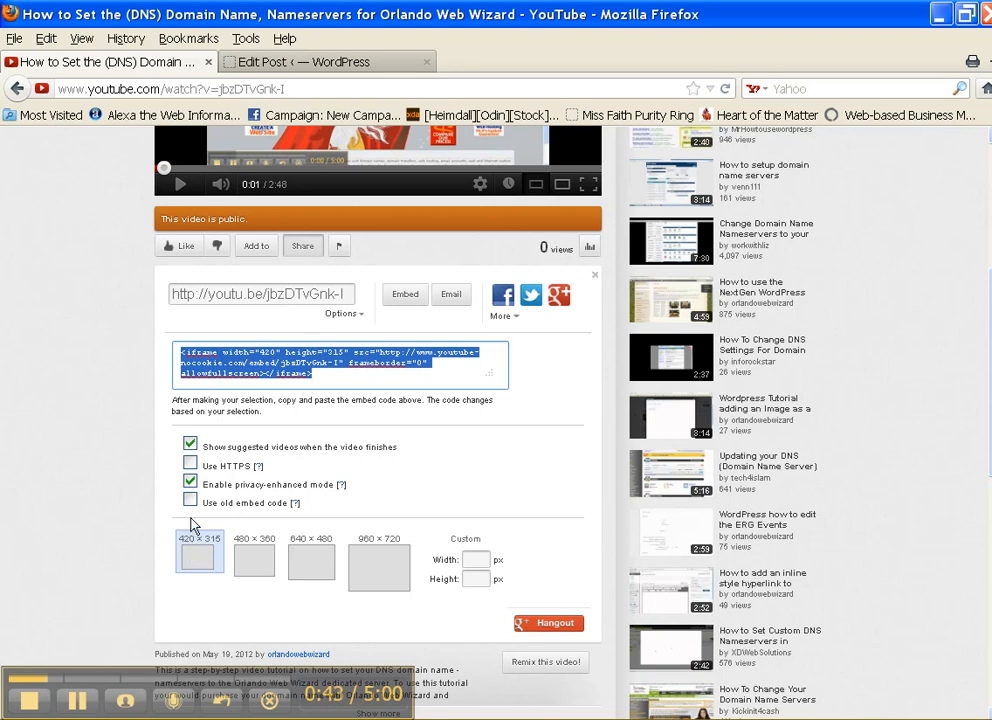
mouse_move(358, 336)
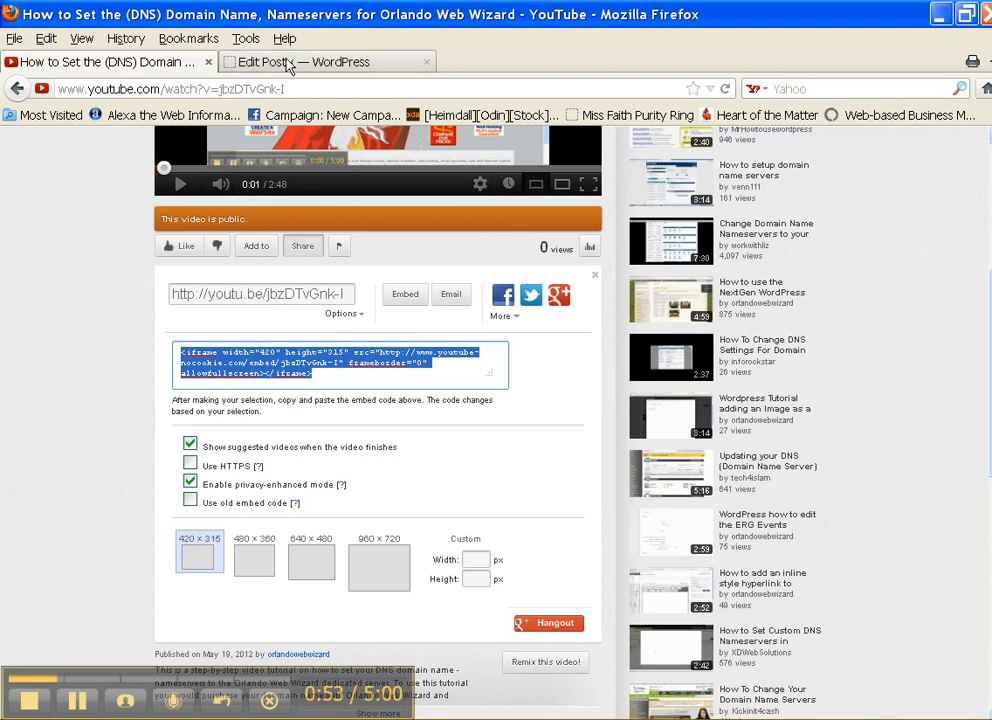
- Place the YouTube iframe code at the end of the post's HTML in the WordPress editor
left_click(320, 60)
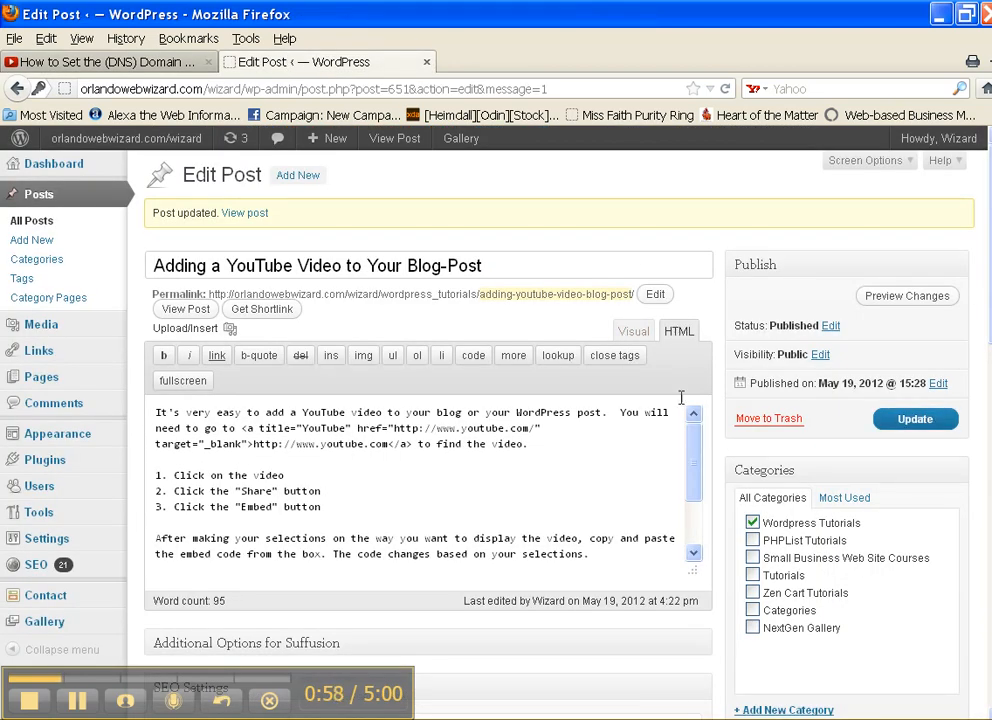
scroll("down", 3)
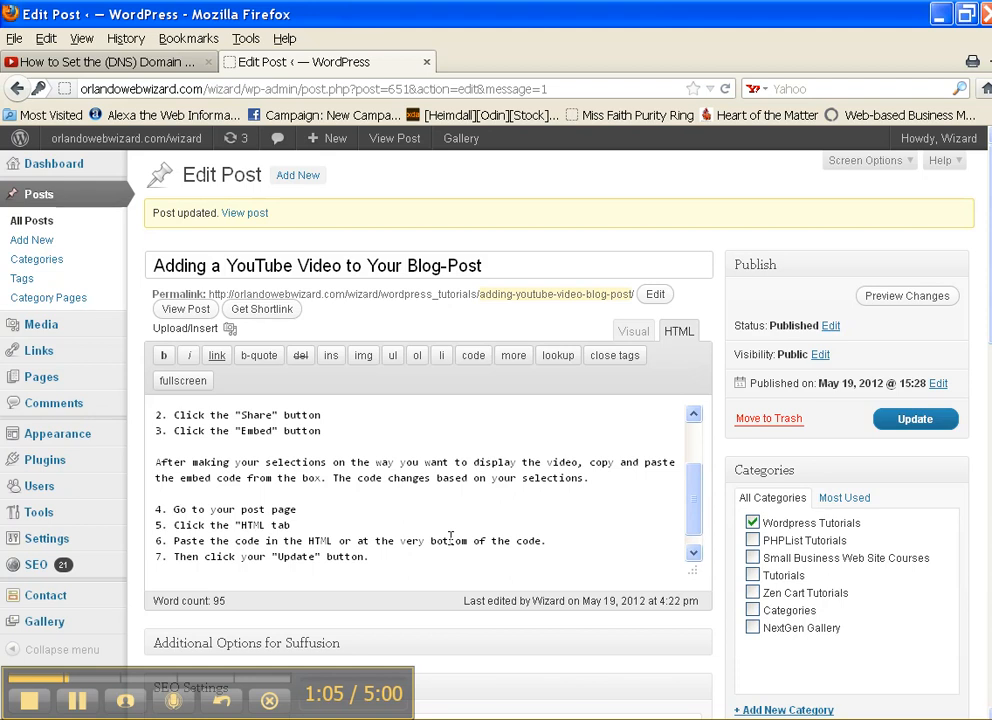
scroll("down", 3)
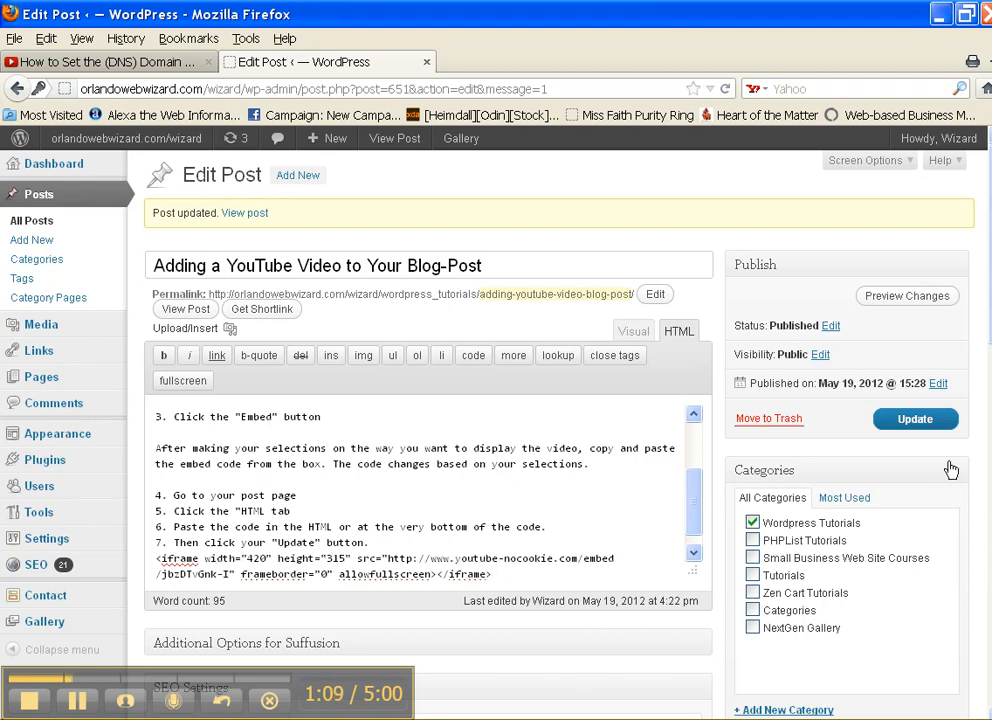
left_click(914, 420)
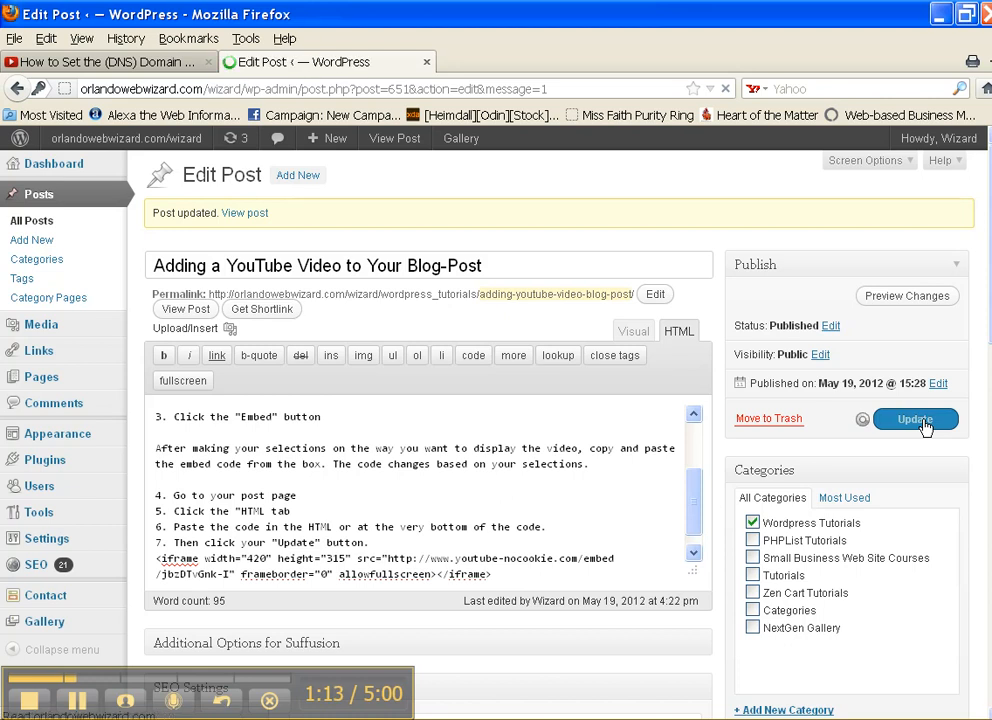
- Update the post and follow the View post link to the live page
left_click(914, 420)
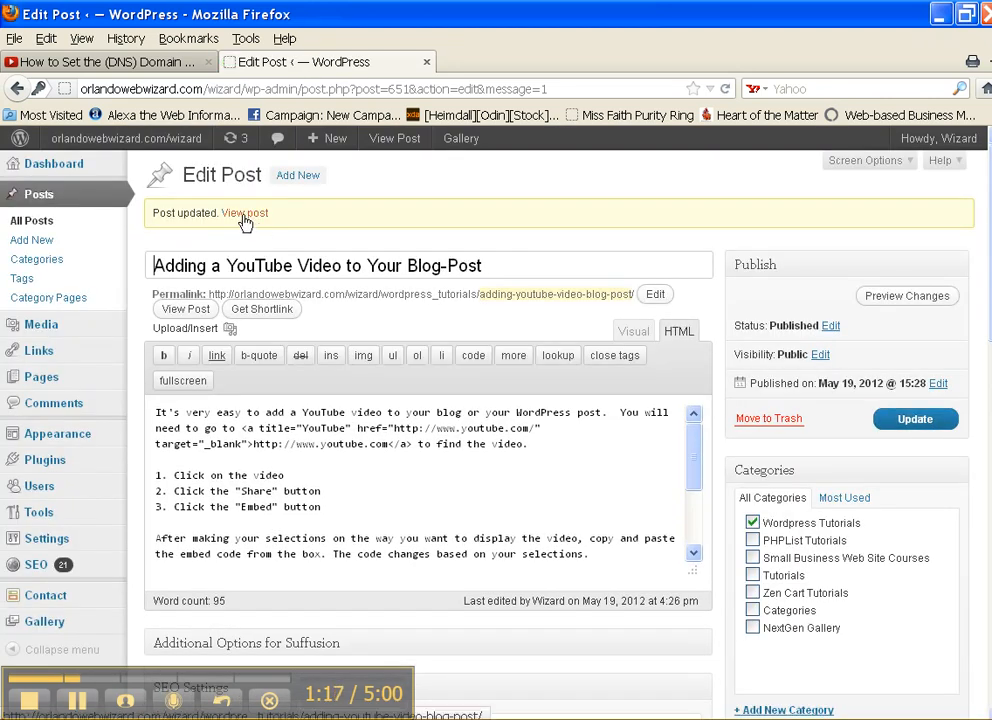
left_click(244, 212)
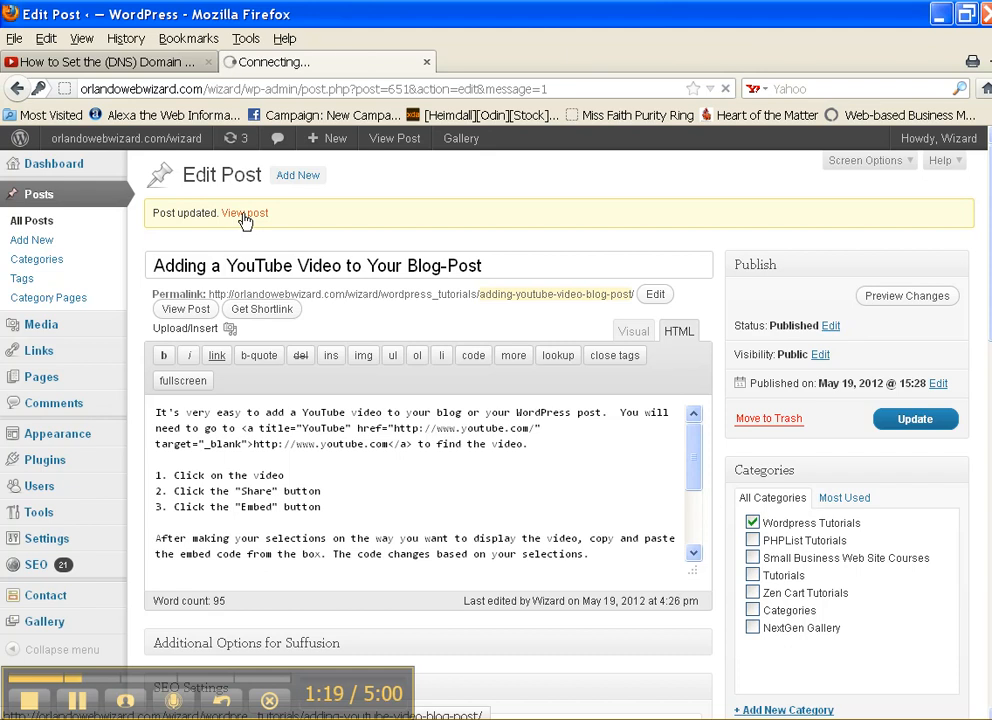
left_click(244, 212)
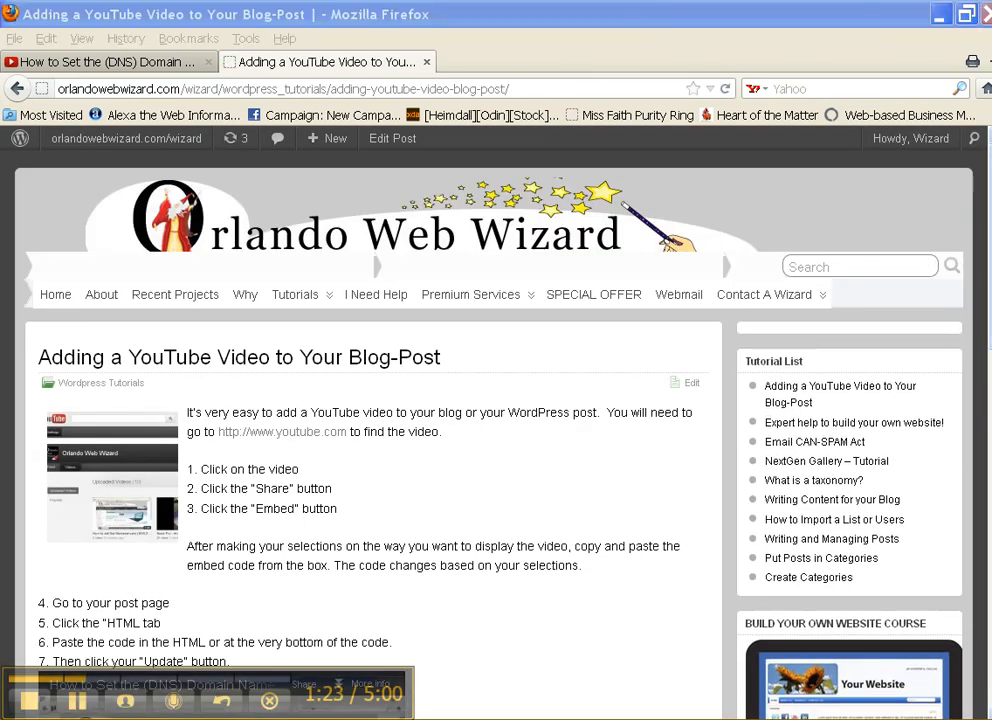
- Scroll the live post down to the embedded DNS tutorial video player
scroll("down", 3)
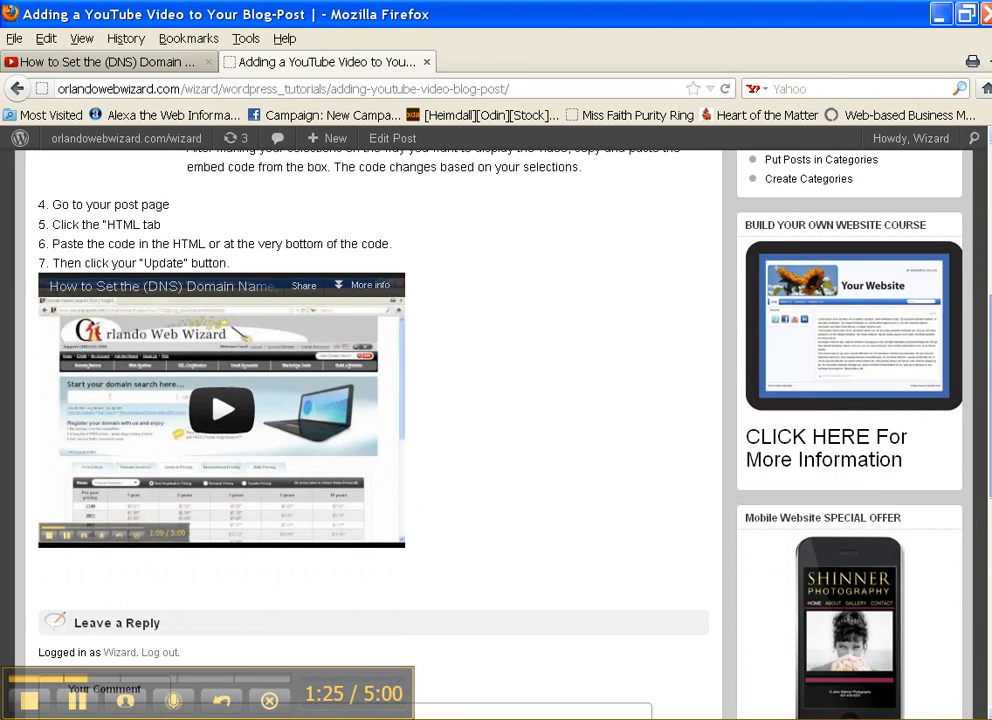
scroll("down", 3)
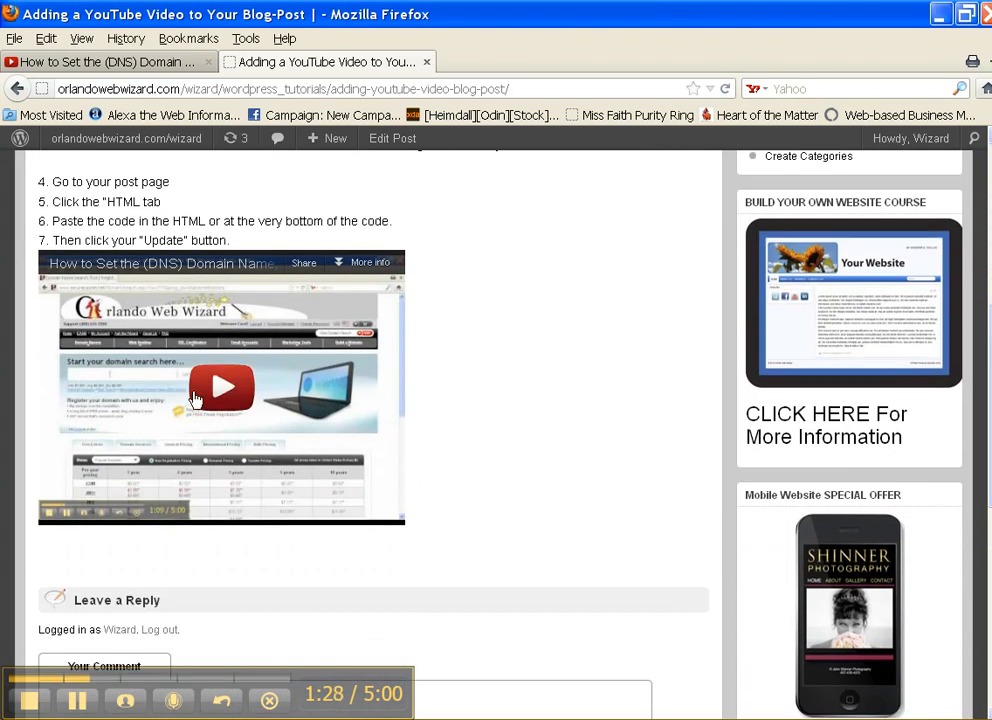
mouse_move(304, 312)
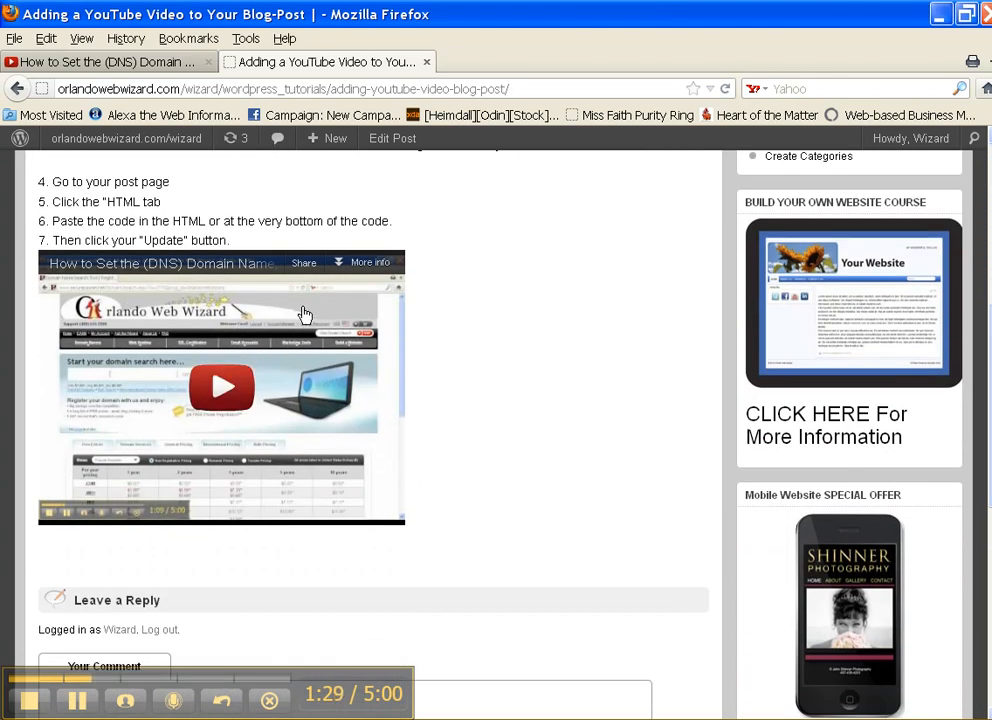